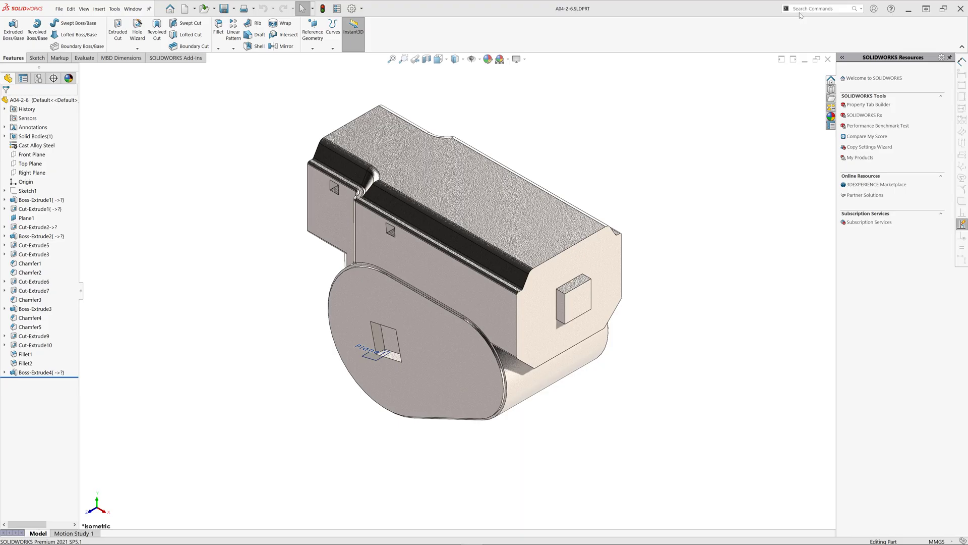
- Add a Best Fit bounding box to the part and bring up its feature options
text(bounding)
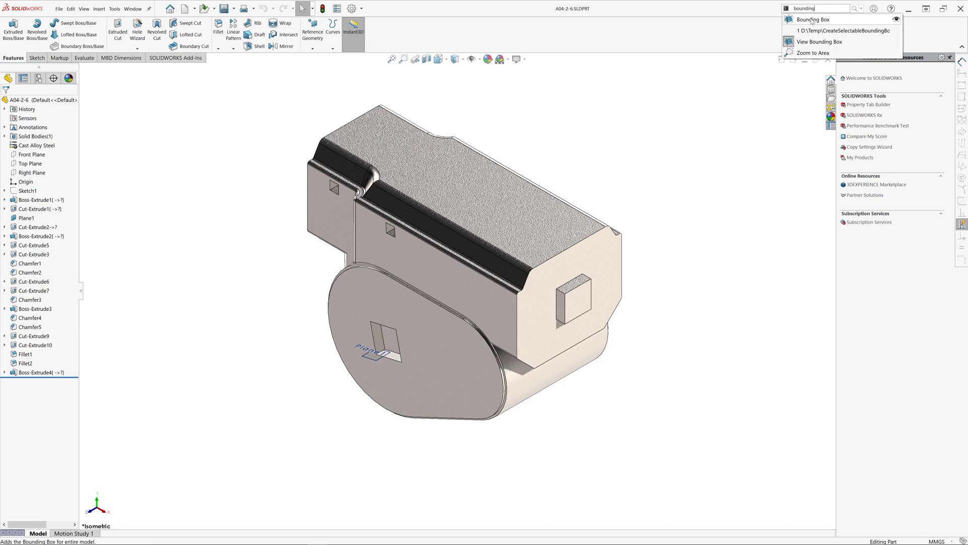
click(812, 19)
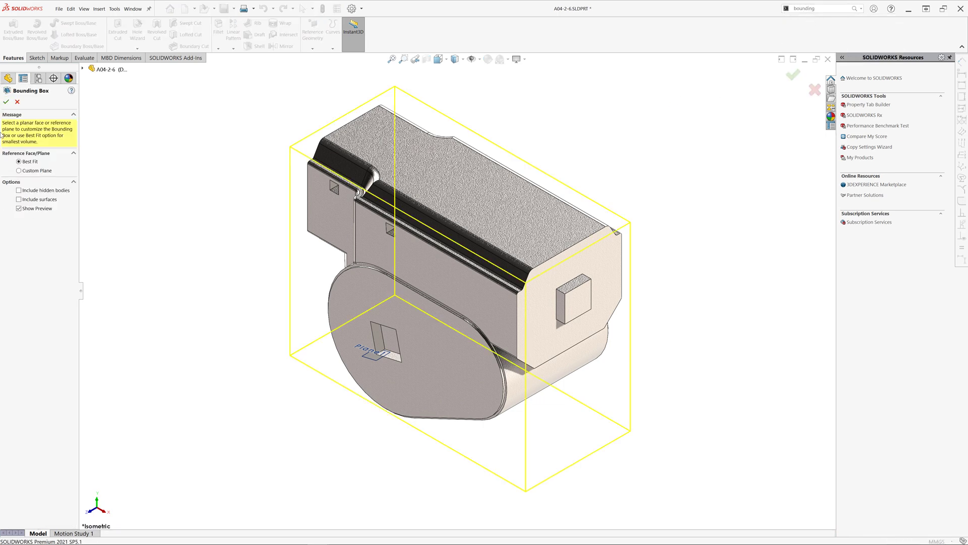
click(793, 75)
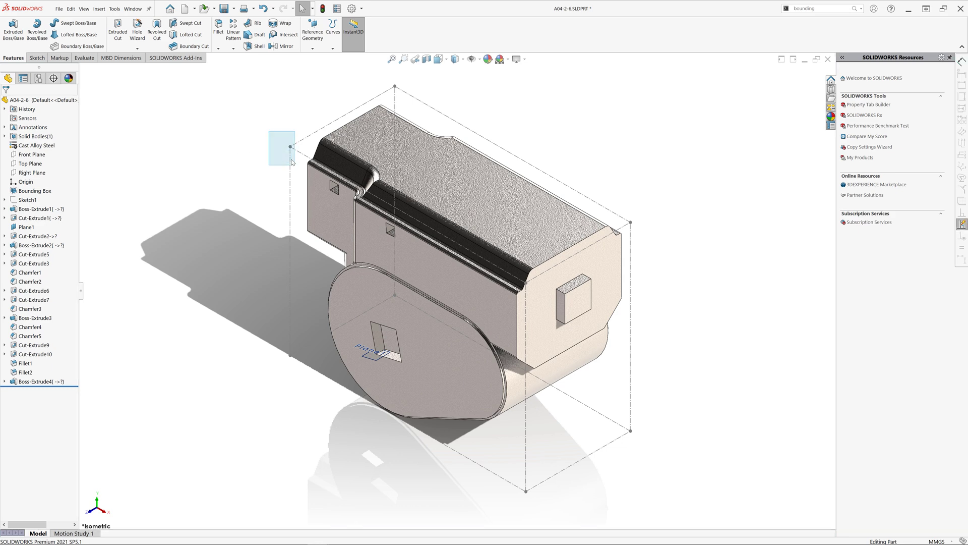
click(35, 190)
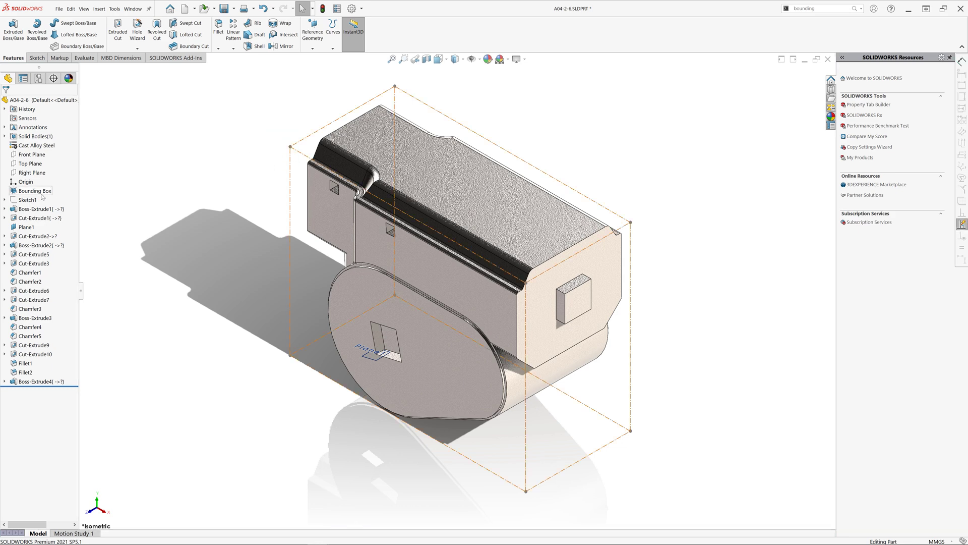
right_click(34, 191)
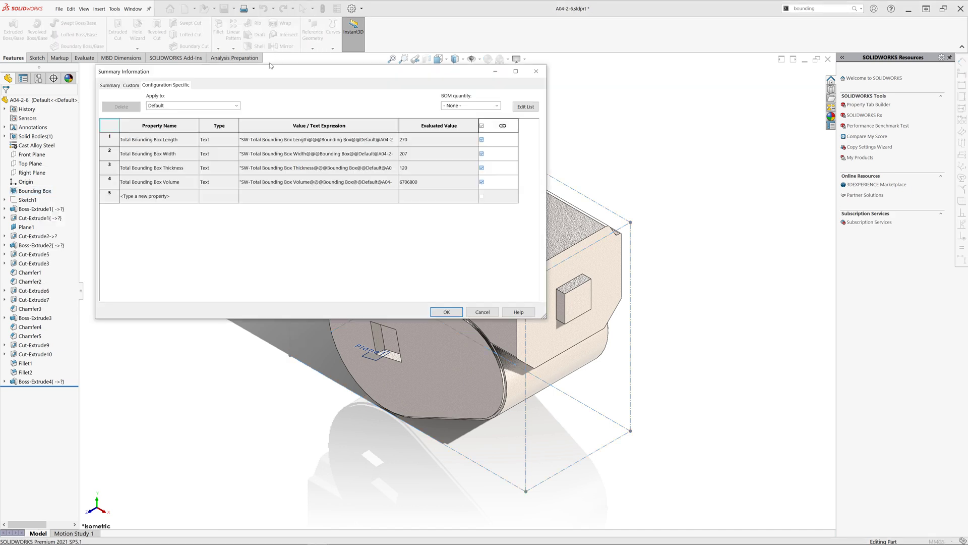
mouse_move(319, 229)
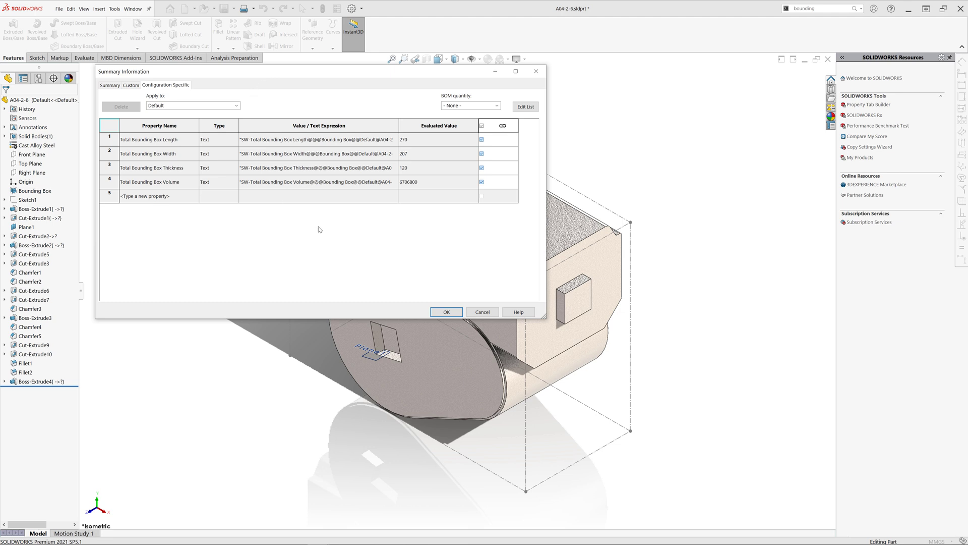
- Close the Summary Information after reviewing length 270, width 207, thickness 120
click(445, 312)
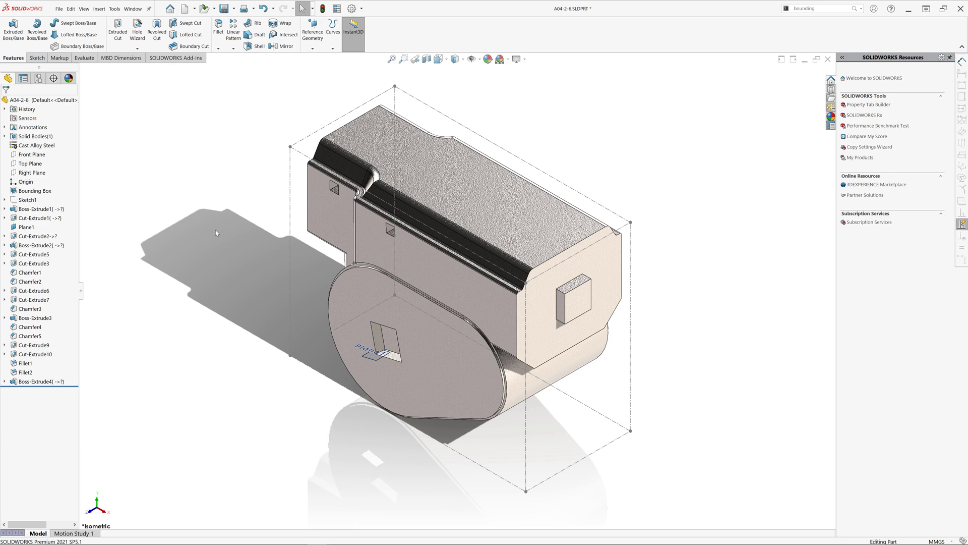
- Run the CreateSelectableBoundingBox macro to generate 3DSketch1 from the bounding box
click(176, 68)
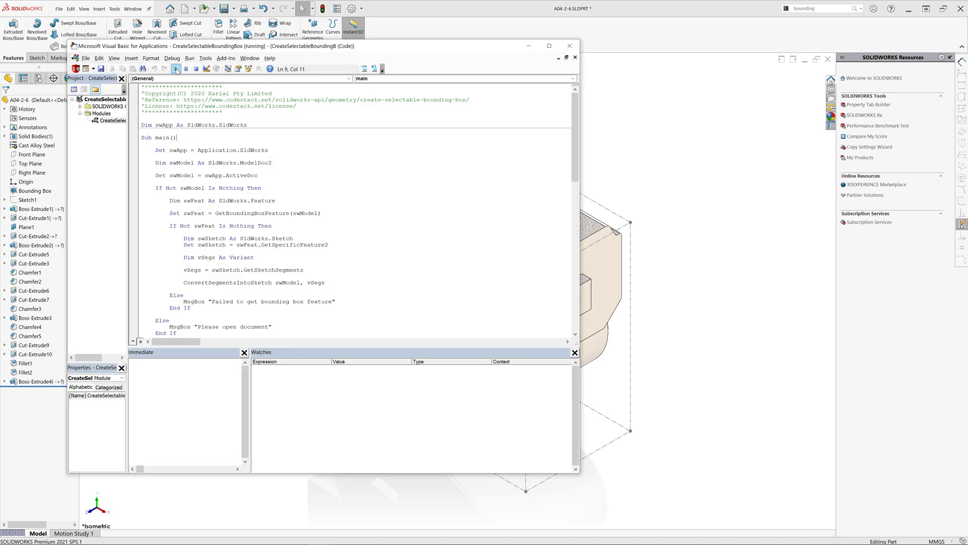
click(176, 68)
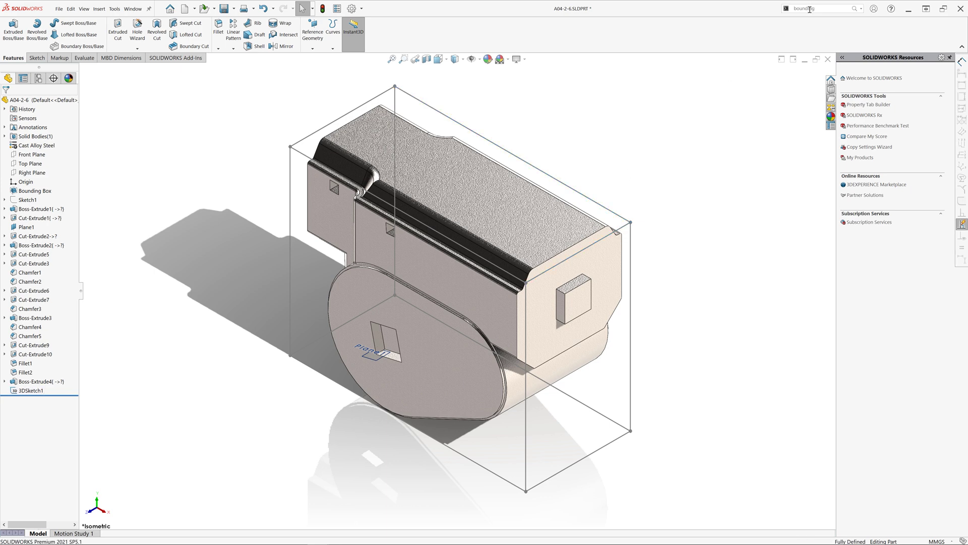
- Create Plane5 referenced on the top edge of the bounding box sketch
text(plane)
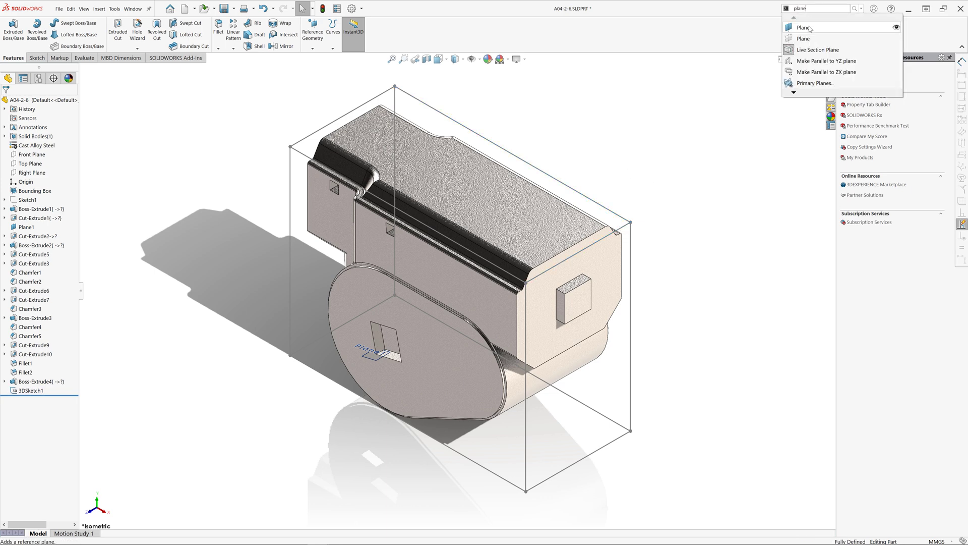
click(803, 27)
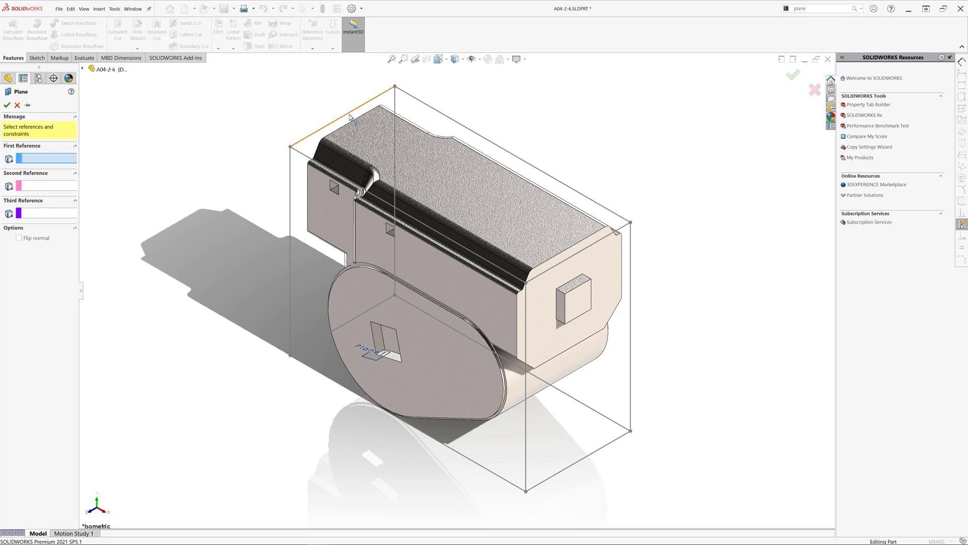
click(349, 117)
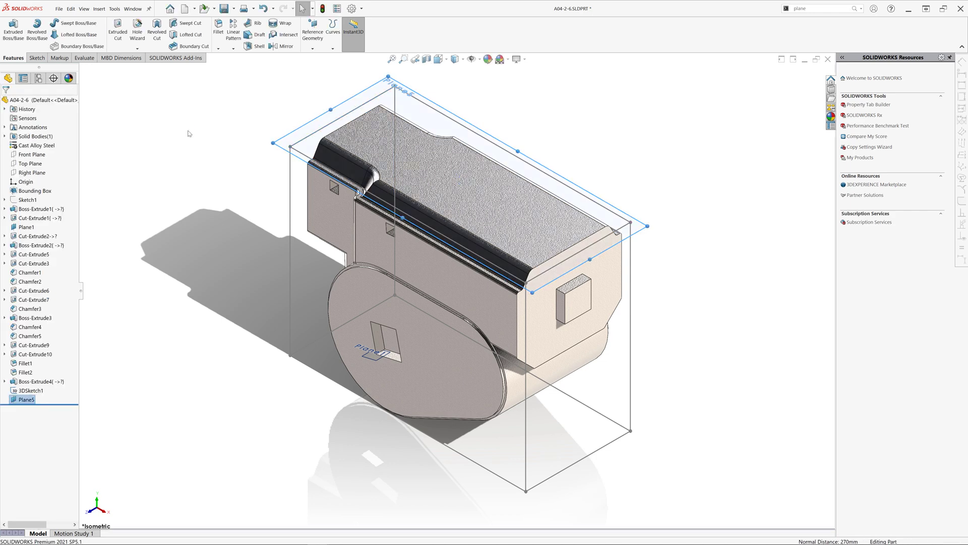
click(31, 390)
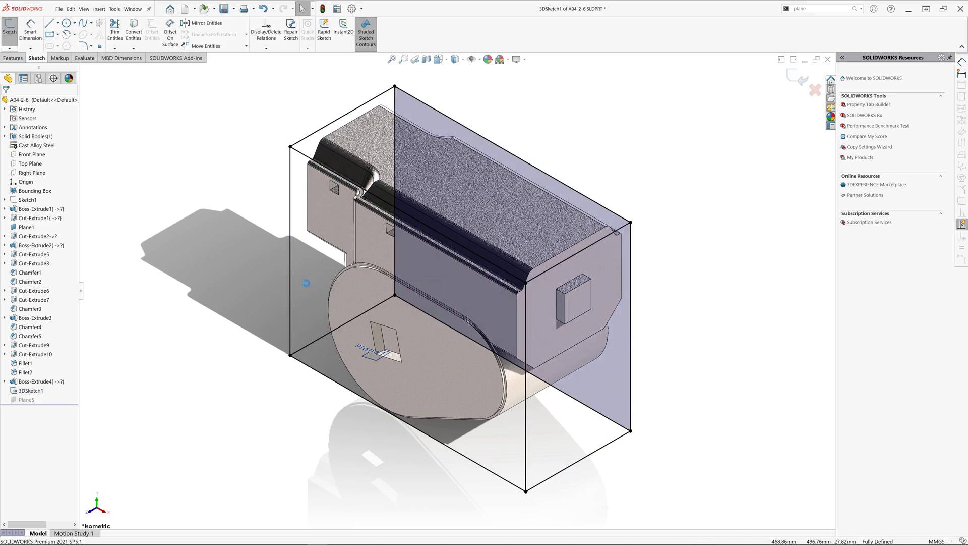
mouse_move(572, 183)
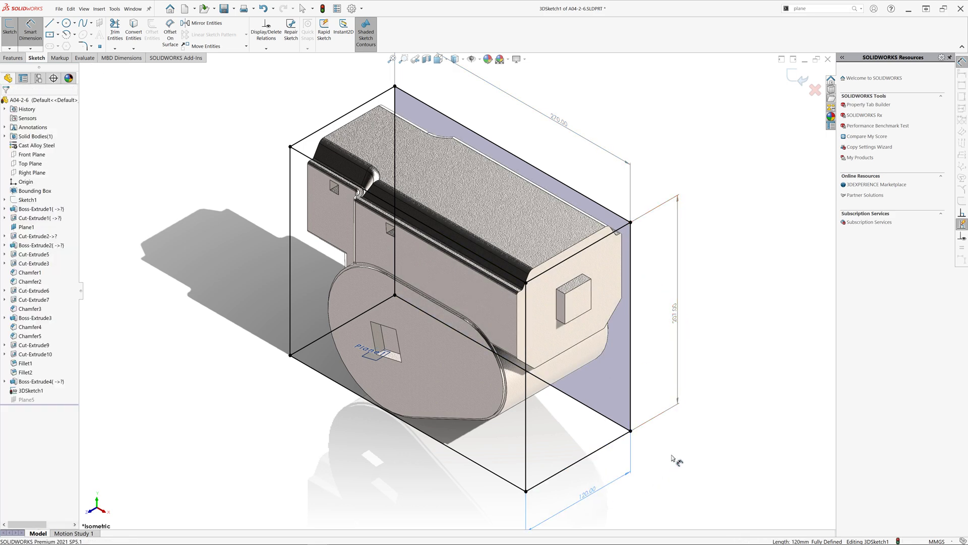
- Smart-dimension the box edges as 270, 207 and 120 and exit the sketch
click(797, 78)
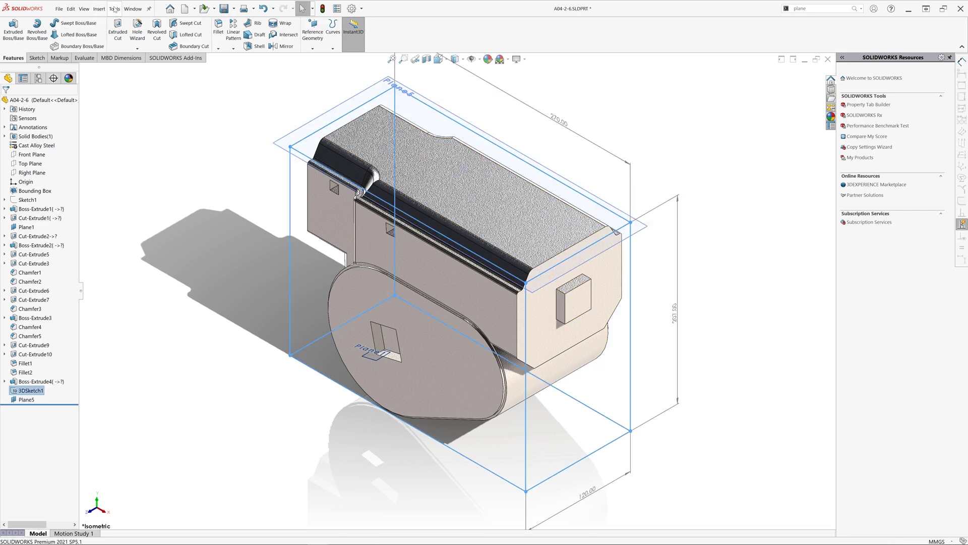
click(114, 9)
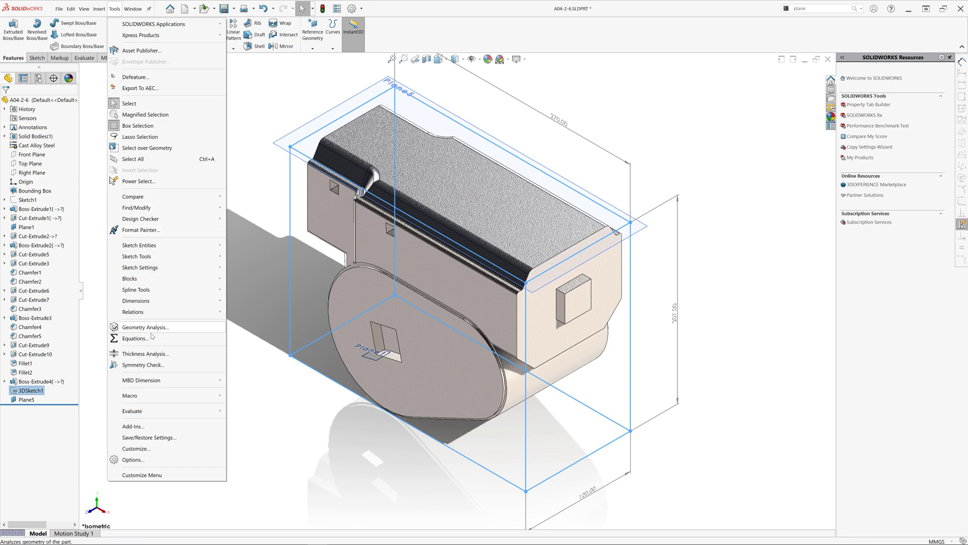
- Define global variable BBox_Area from D1@3DSketch1 and D2@3DSketch1, evaluating to 226260
click(134, 338)
text(BBox_Area)
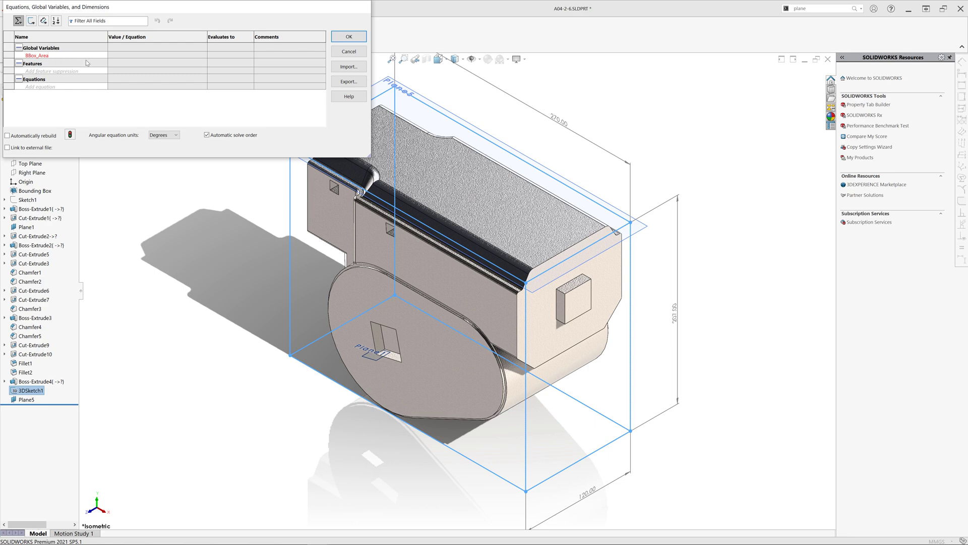
click(158, 54)
text(= ("D1@3DSketch1" * "D2@3DSketch1" +)
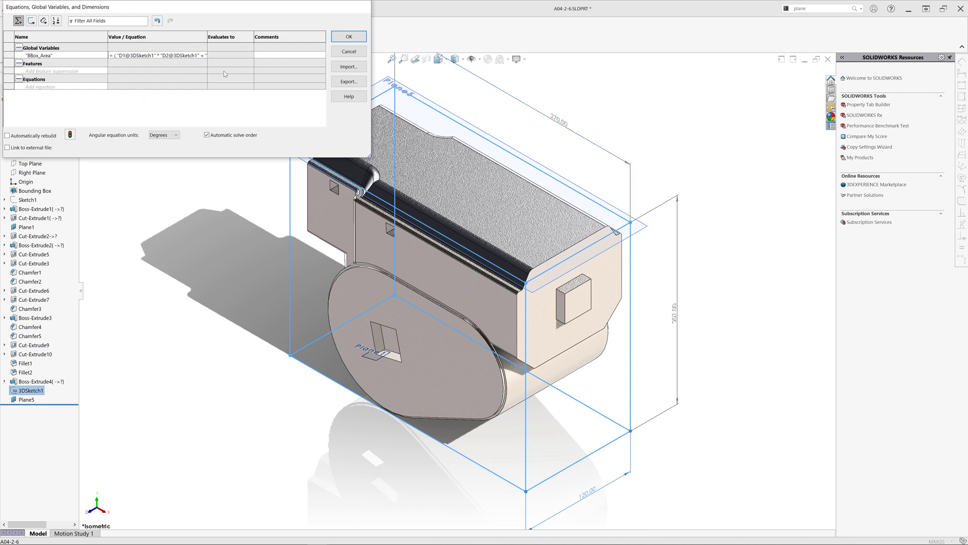
click(348, 36)
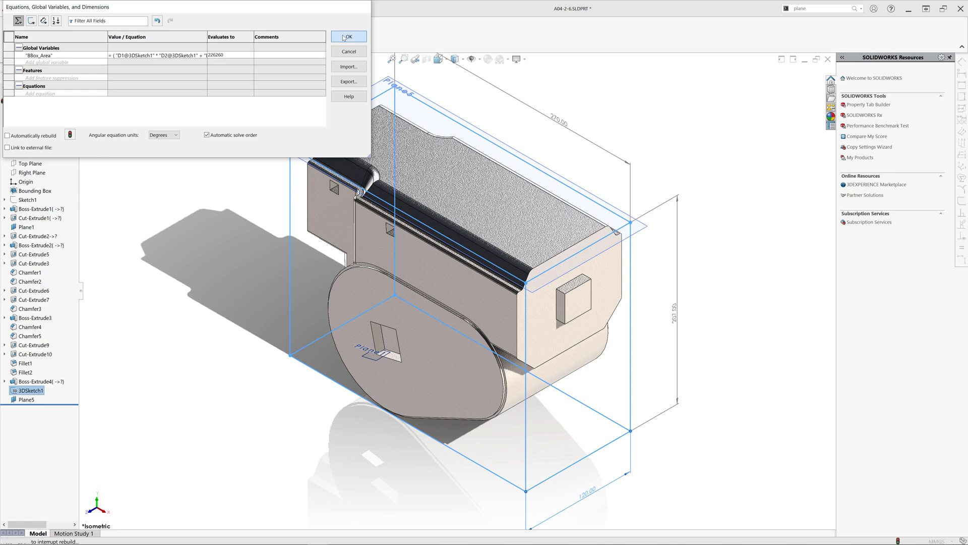
click(348, 36)
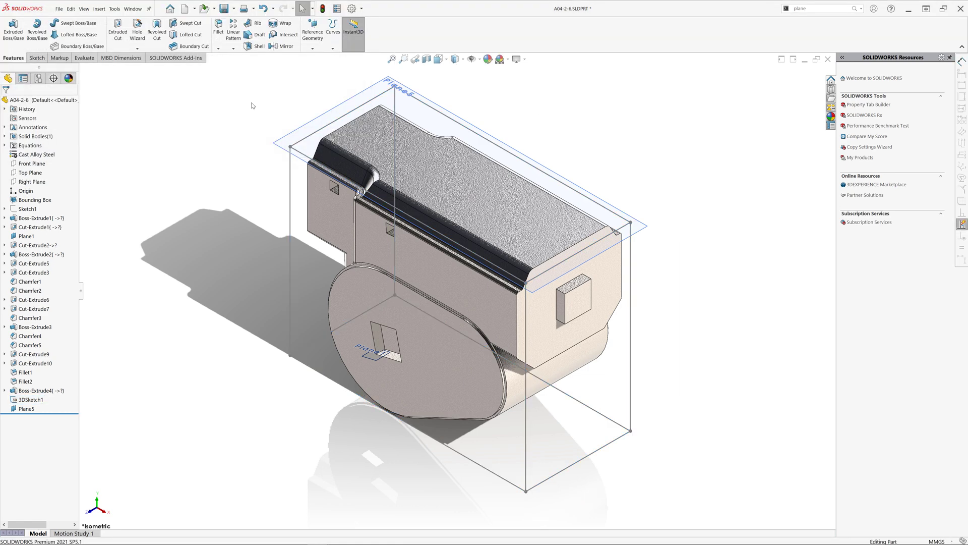
- Create a Dimension sensor on D1@3DSketch1 with an 'is greater than' alert
right_click(27, 118)
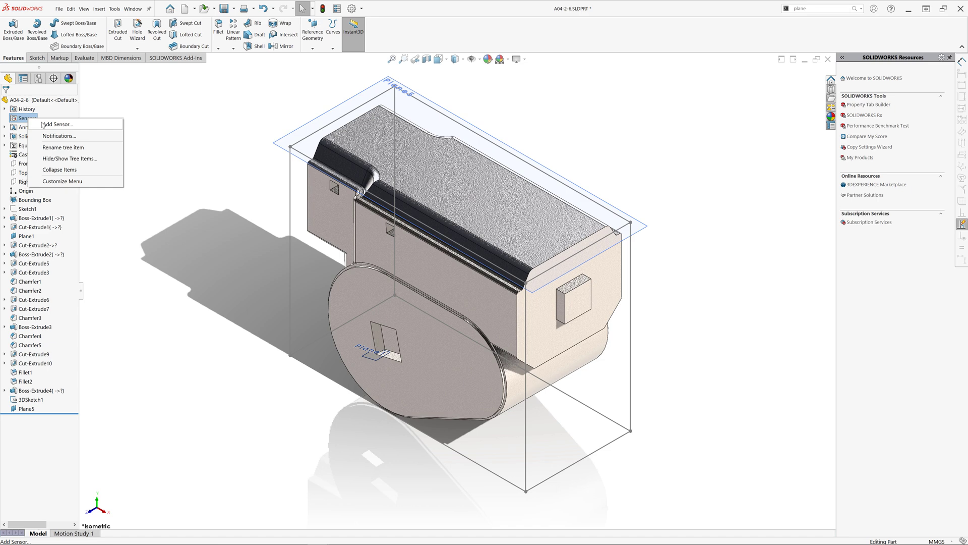
click(56, 124)
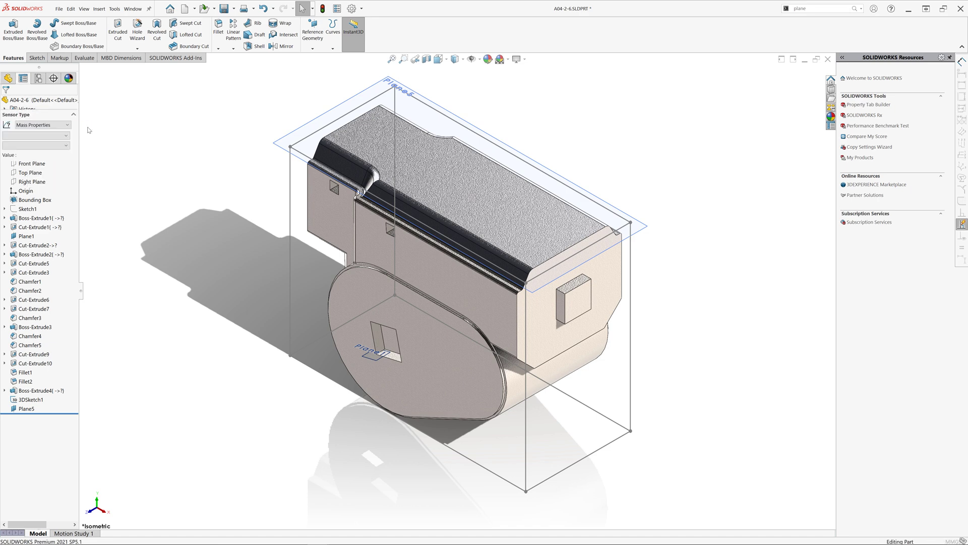
click(42, 125)
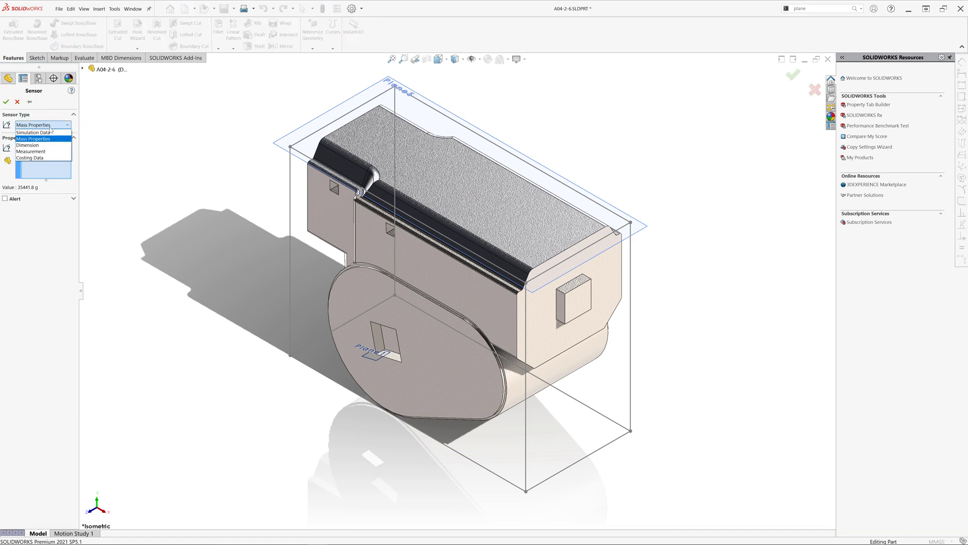
click(27, 145)
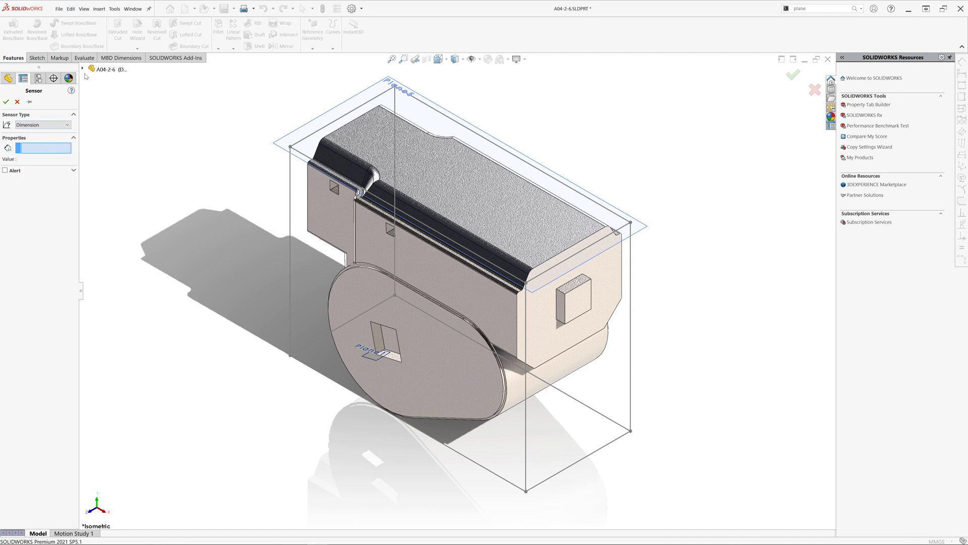
click(82, 69)
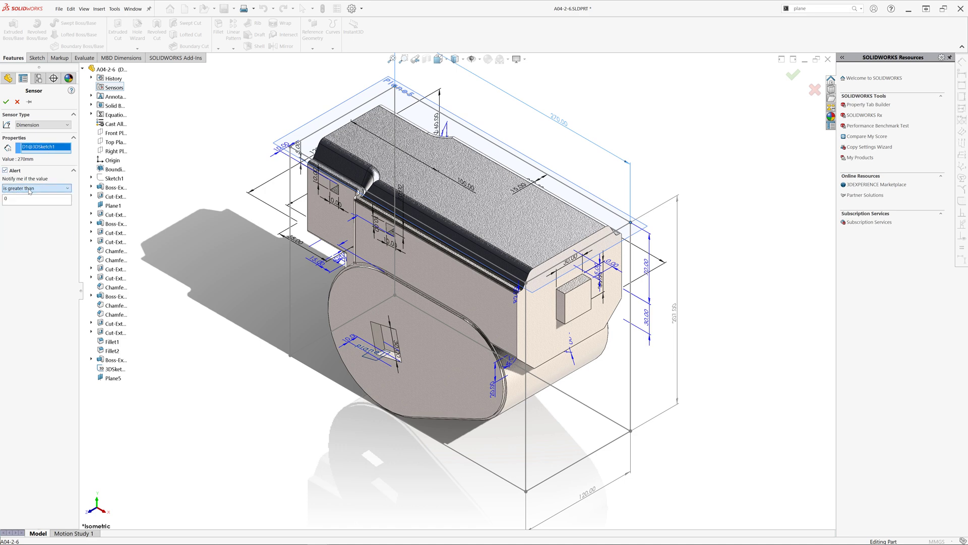
click(37, 198)
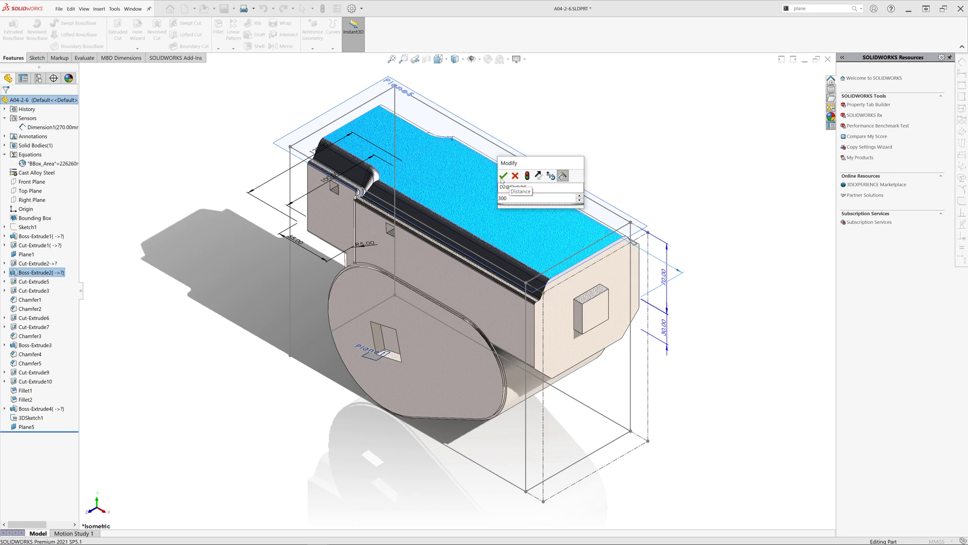
- Set the Boss-Extrude2 distance to 300, rebuild, and dismiss the triggered sensor alert
click(503, 176)
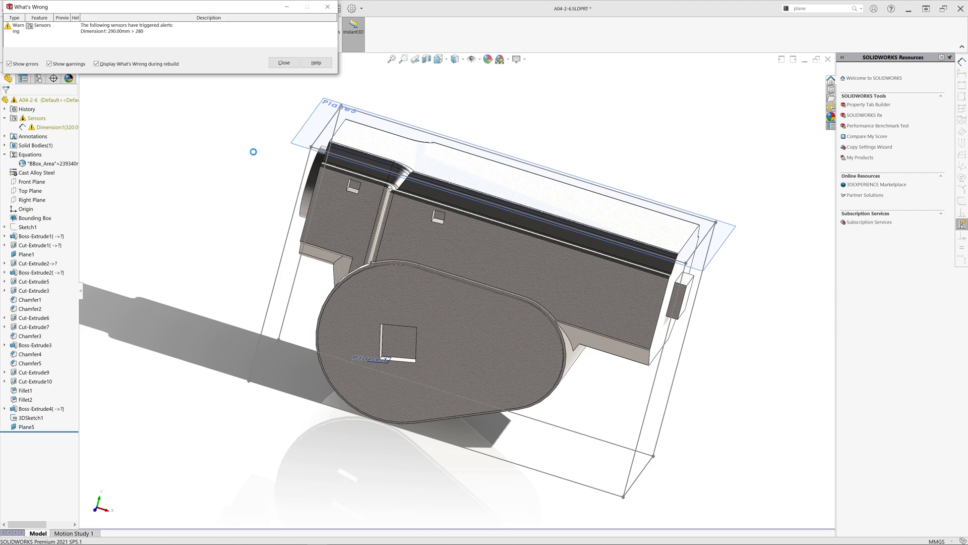
click(283, 62)
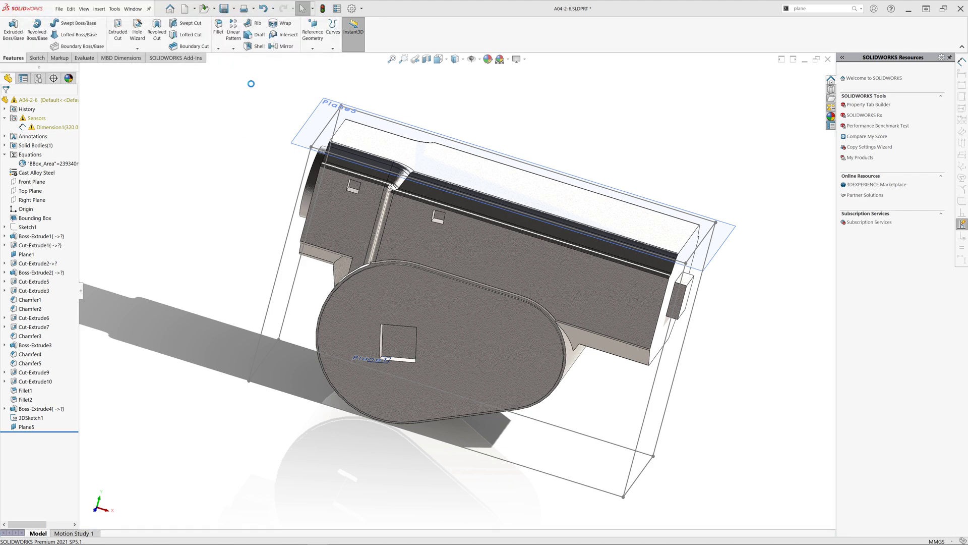
mouse_move(199, 166)
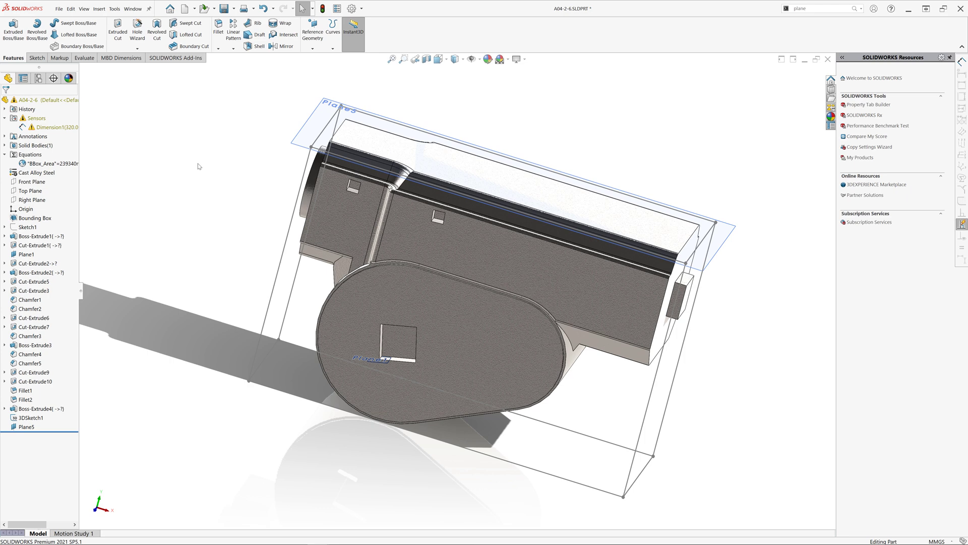
mouse_move(87, 173)
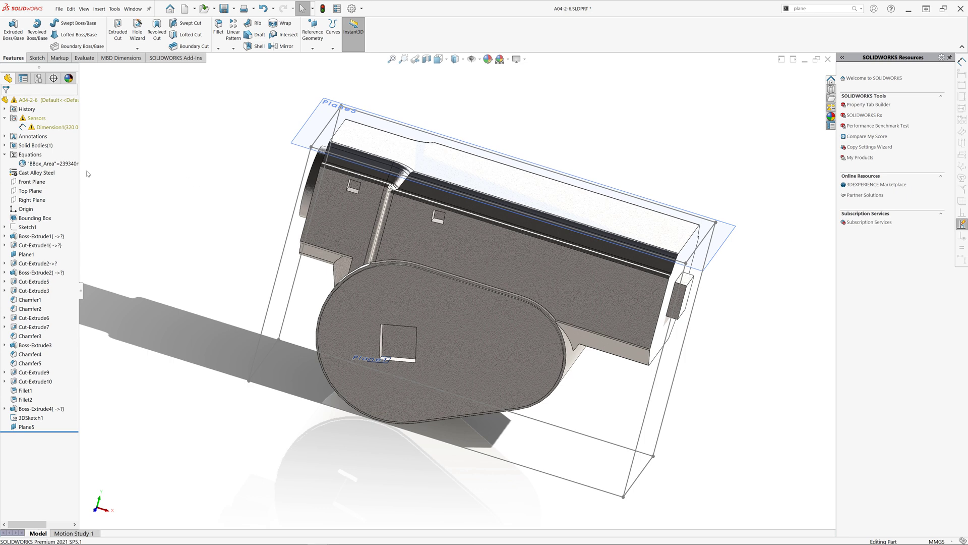